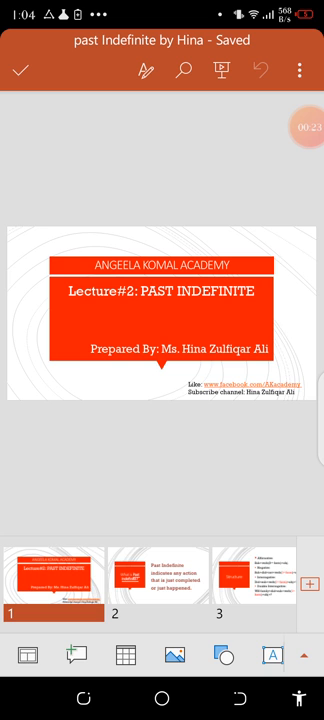
# Step: Show slide 2, which defines the Past Indefinite tense
pyautogui.click(158, 580)
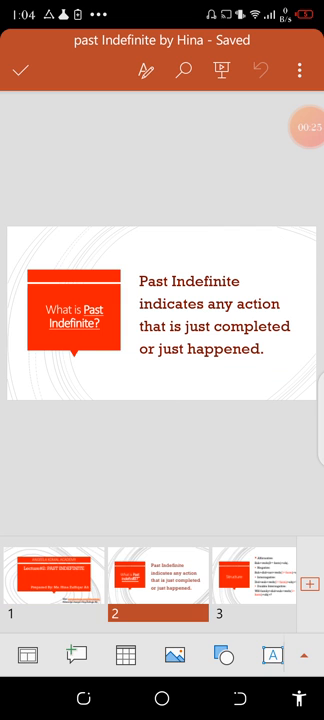